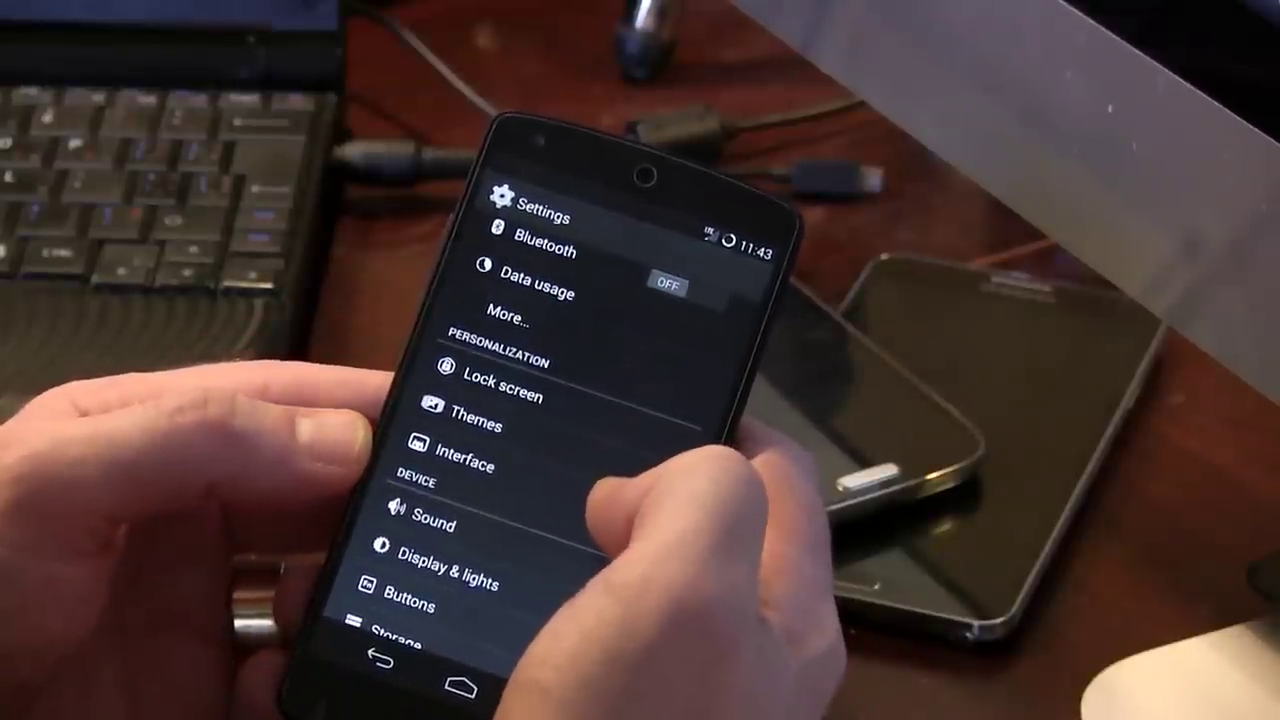
- Open the Interface settings to reach the navigation bar's Buttons and layout editor
click(470, 465)
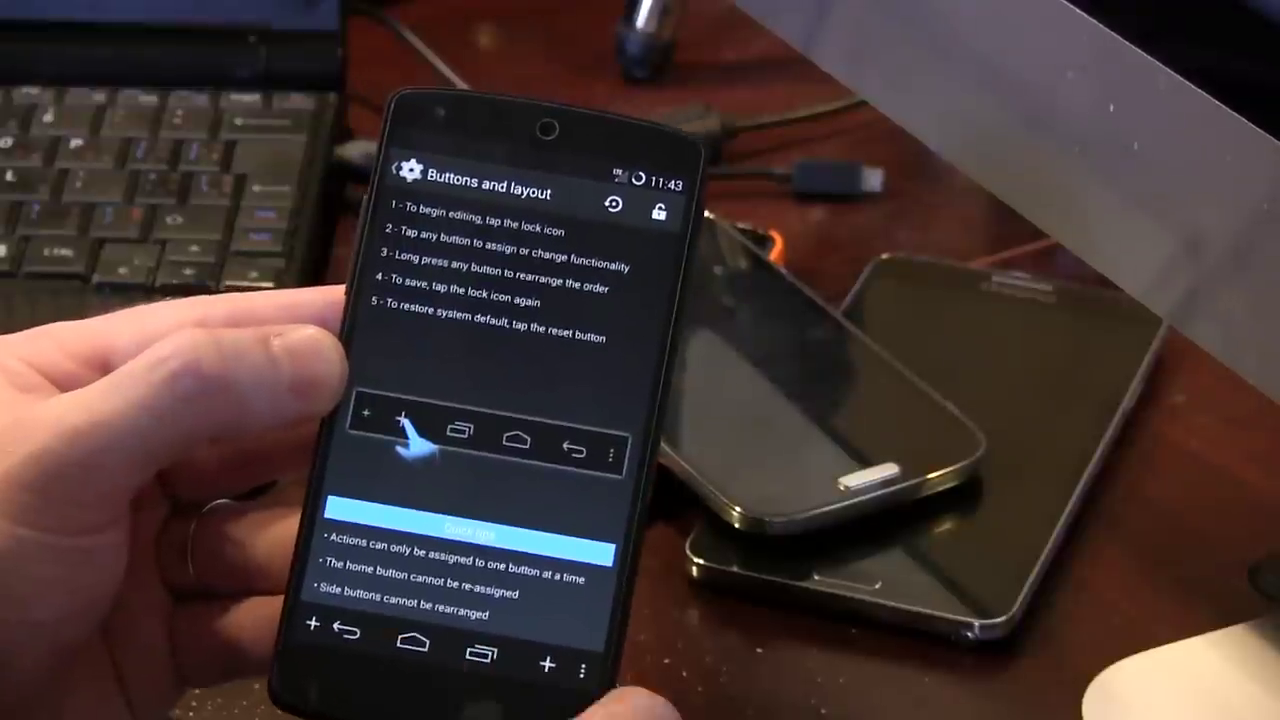
click(405, 442)
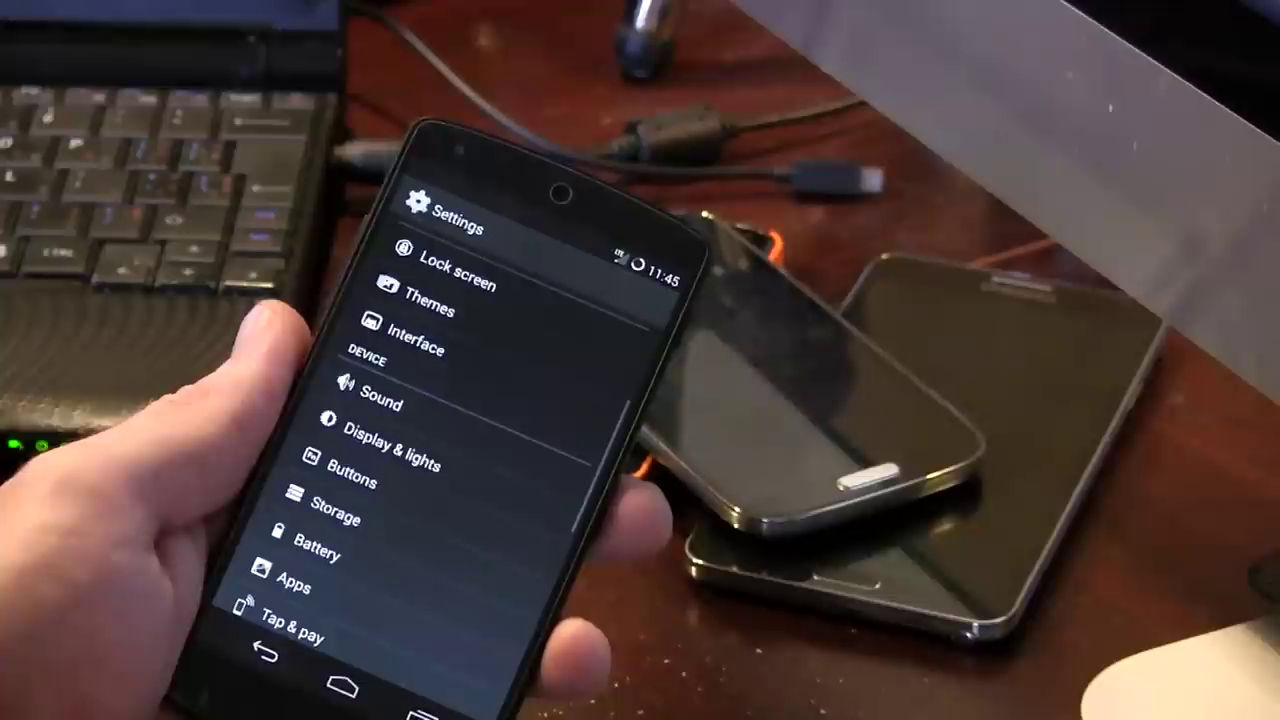
- Scroll the main Settings list down to the Personal section with Profiles, Location and Security
scroll(down, 3)
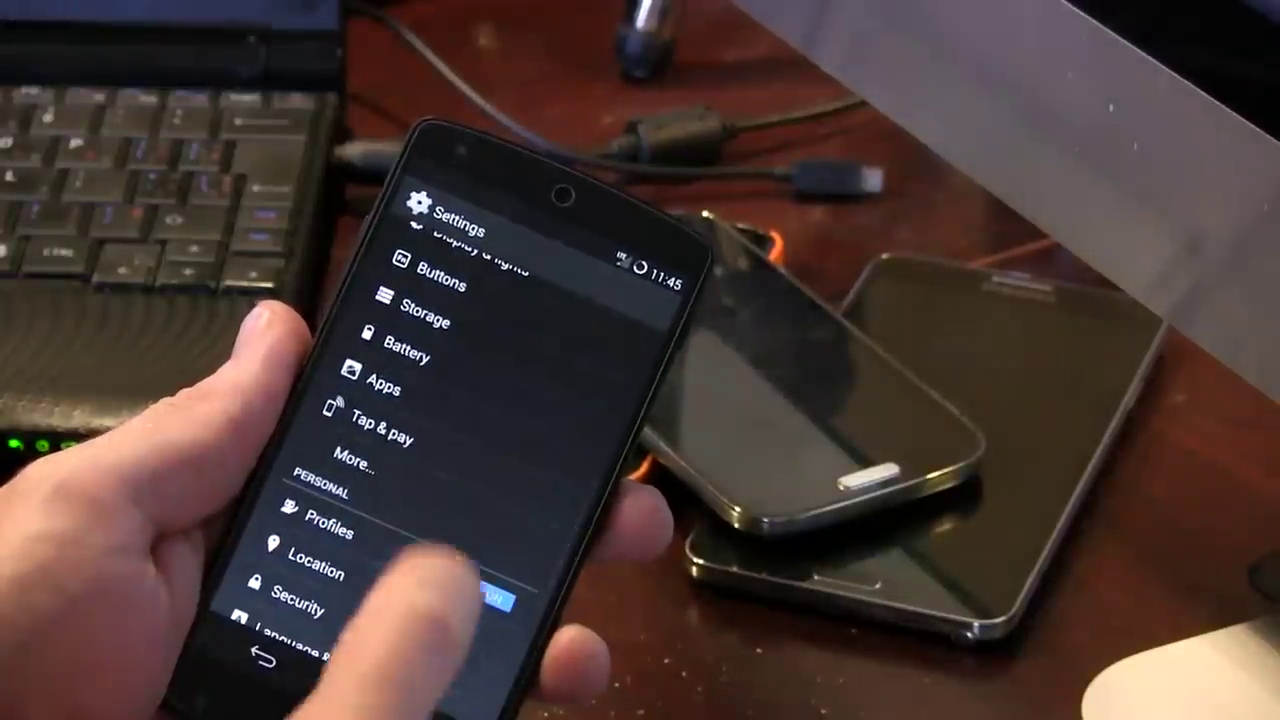